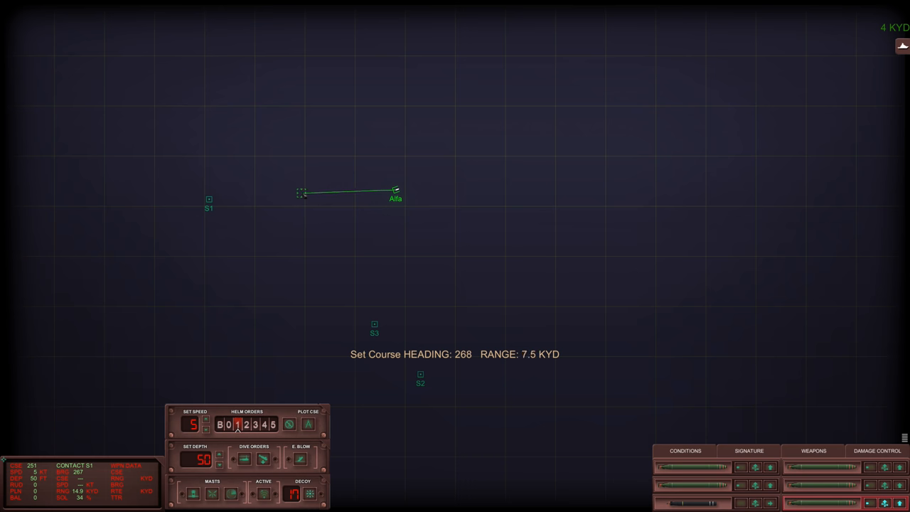
# Step: Plot a westward course for the Alfa at heading 268, range 7.5 KYD
pyautogui.moveTo(301, 192); pyautogui.dragTo(293, 170)
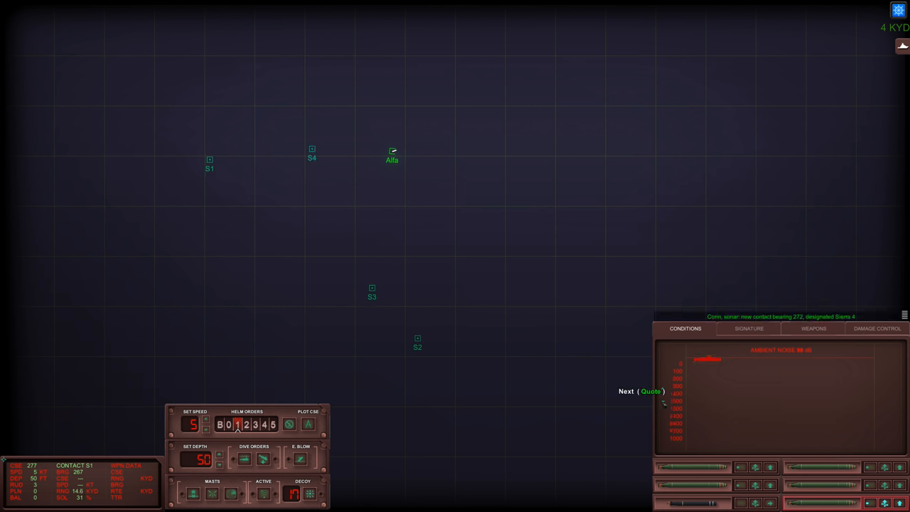
# Step: Select contact S4 and cycle its signature profiles toward GALERNA [SPA] SSK
pyautogui.click(640, 391)
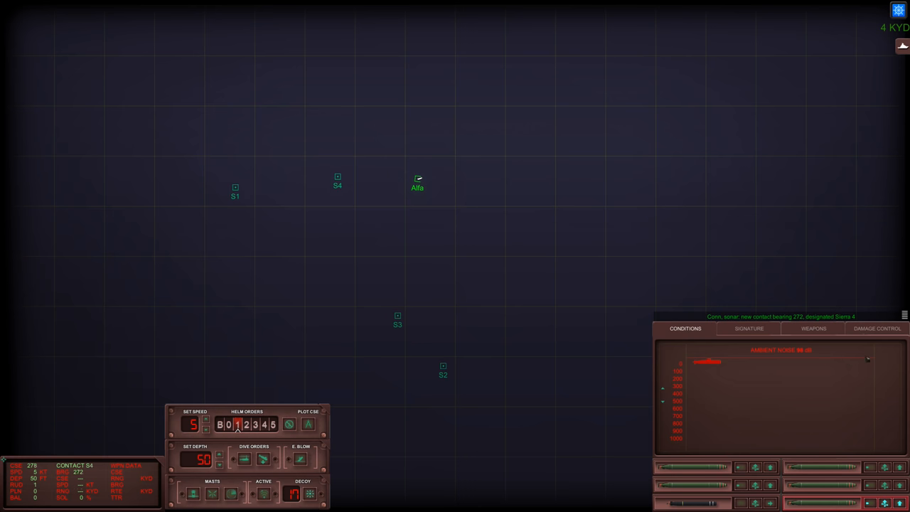
pyautogui.click(749, 328)
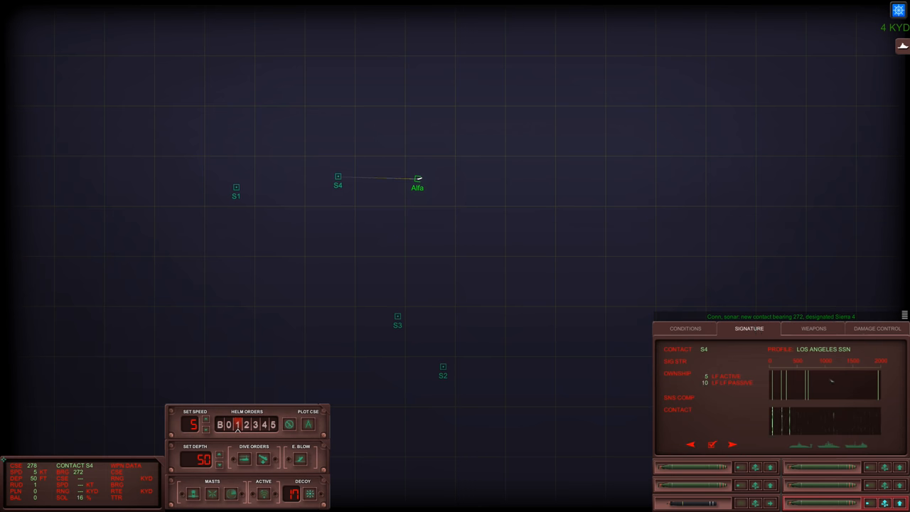
pyautogui.click(733, 444)
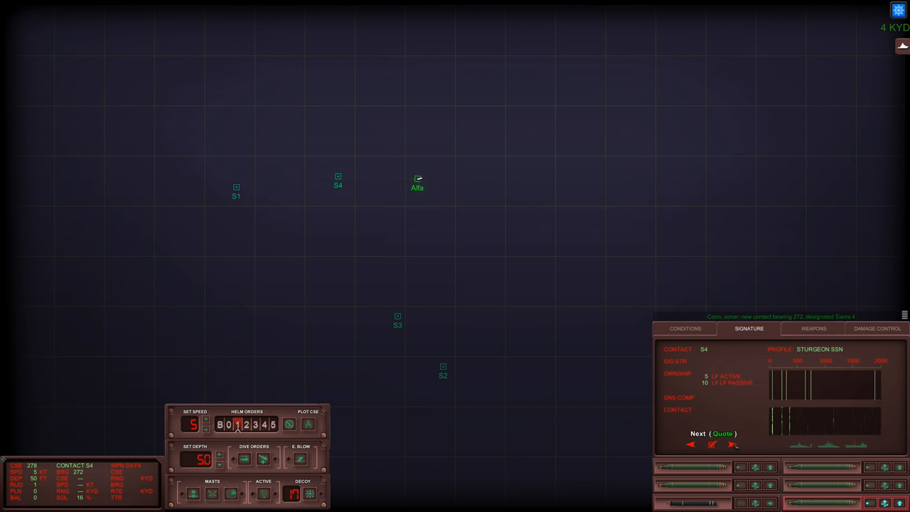
pyautogui.click(734, 444)
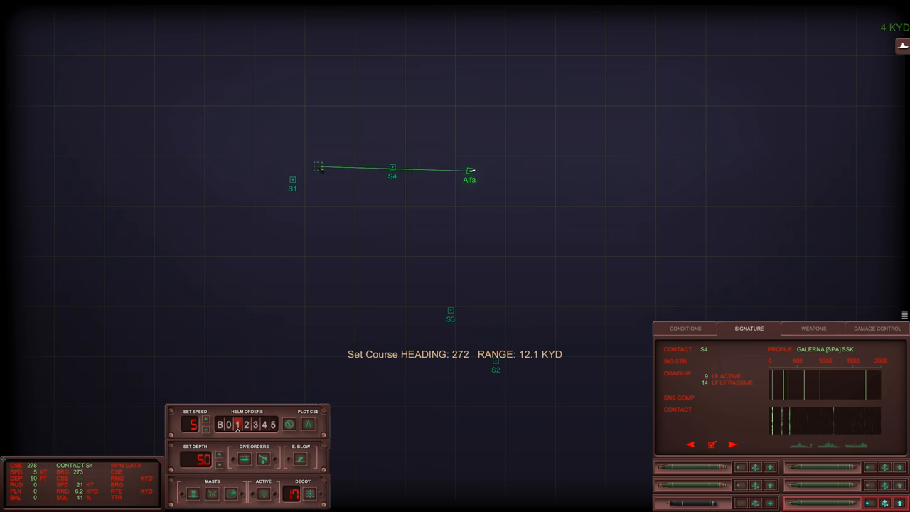
# Step: Plot a heading 272 course toward S4 and order periscope depth of 35 feet
pyautogui.moveTo(318, 165); pyautogui.dragTo(269, 179)
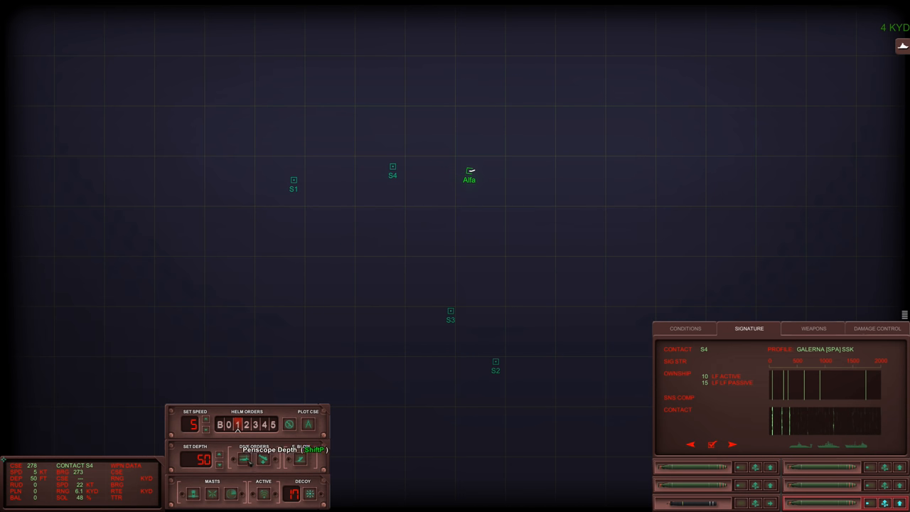
pyautogui.click(244, 459)
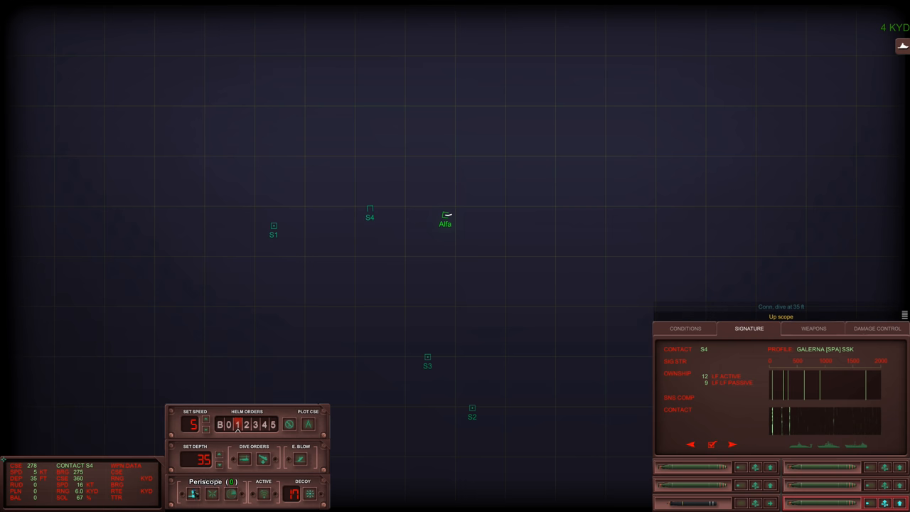
pyautogui.click(205, 481)
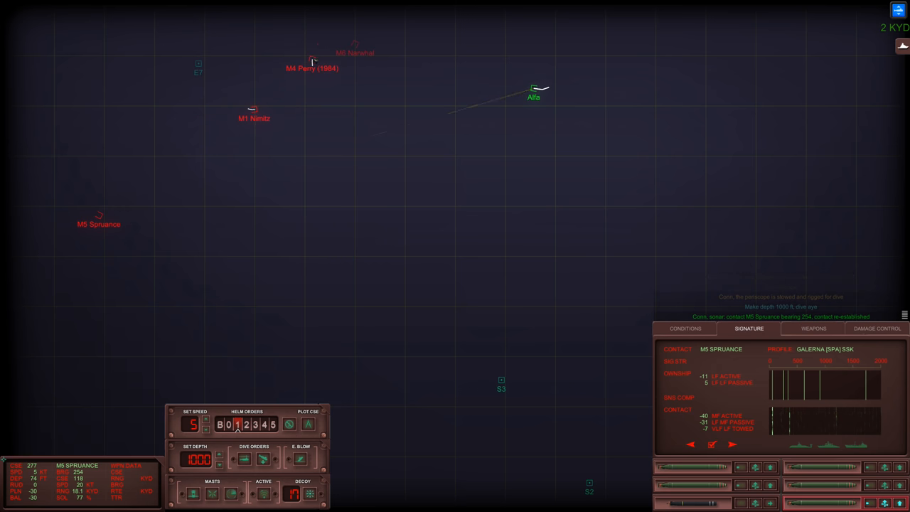
# Step: Select the M4 Perry (1984) frigate marker as the tracked contact
pyautogui.click(312, 60)
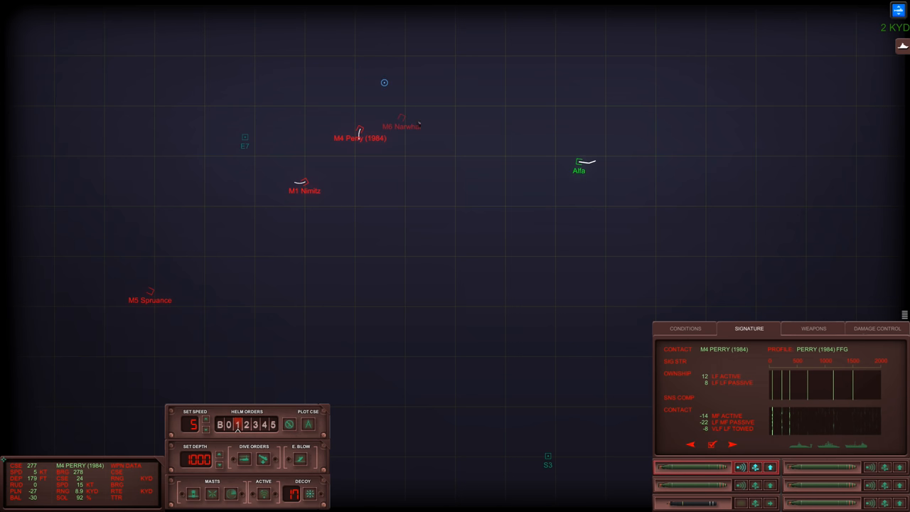
# Step: Review ambient noise and layer conditions, then return to the Perry's sonar signature
pyautogui.click(684, 328)
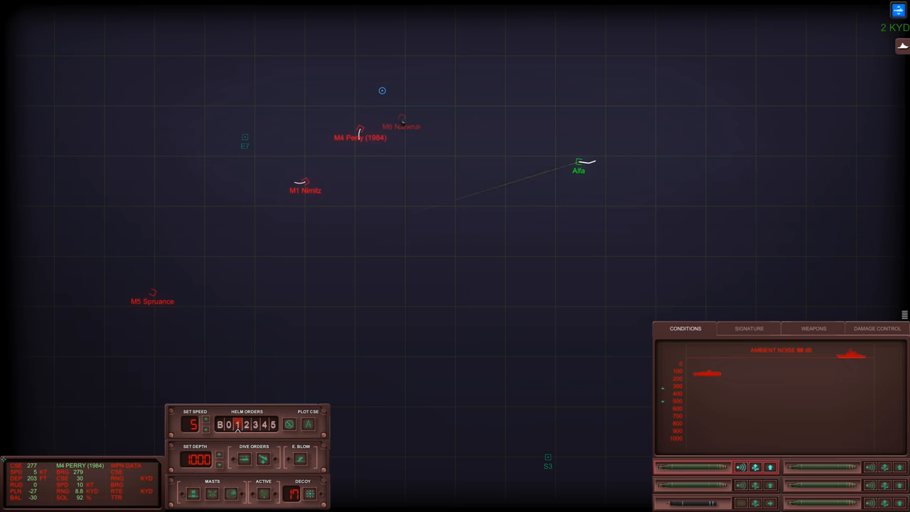
pyautogui.click(749, 328)
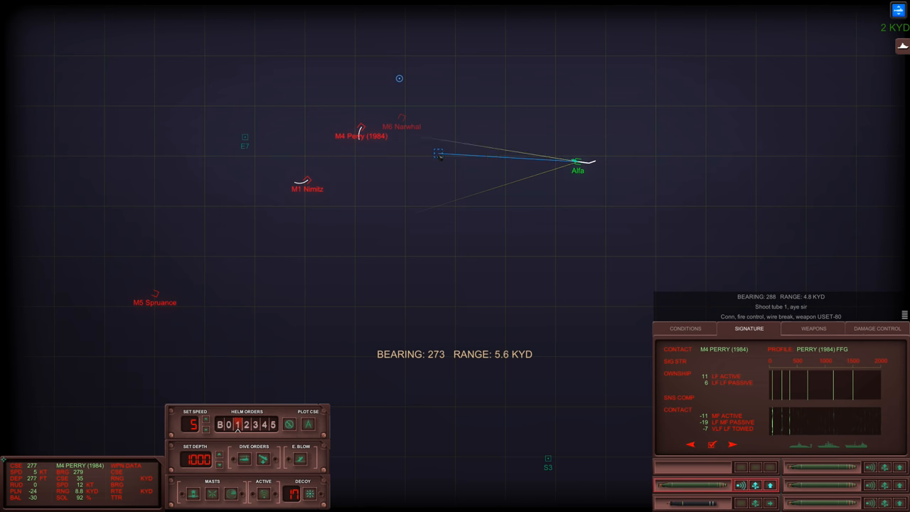
# Step: Order the Alfa down to 2000 feet while tube 1 reloads
pyautogui.click(710, 445)
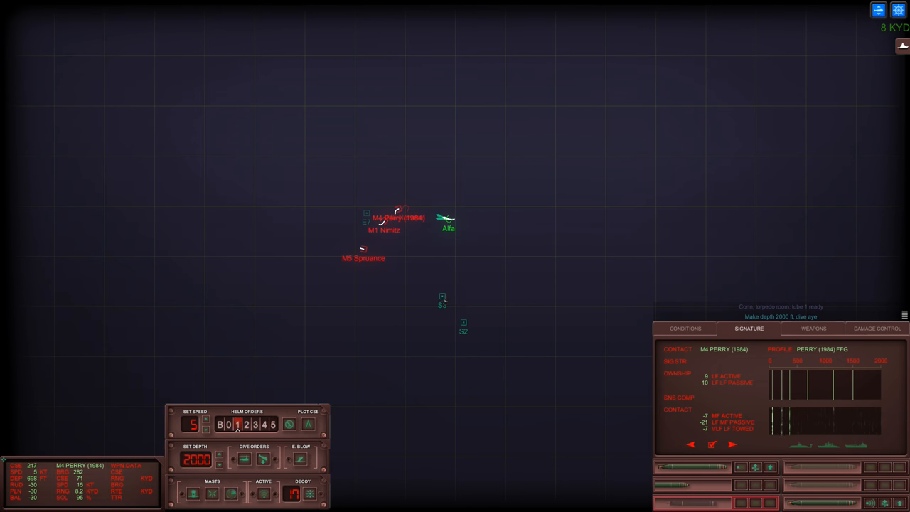
# Step: Select sonar contact S3, then switch tracking to contact S2
pyautogui.click(442, 297)
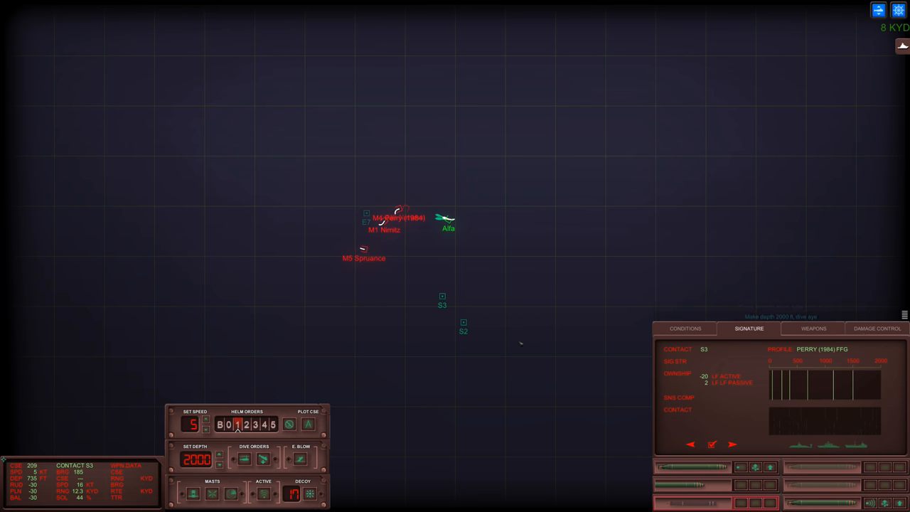
pyautogui.click(463, 323)
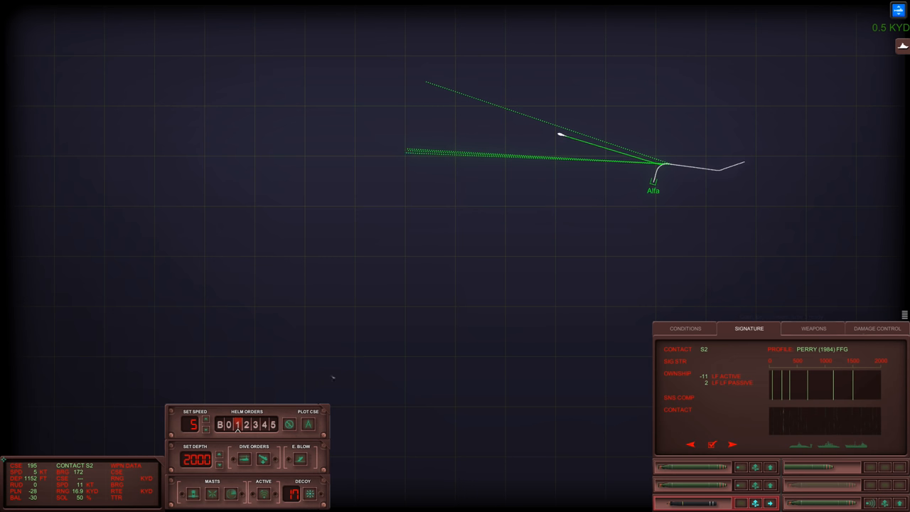
pyautogui.moveTo(439, 315)
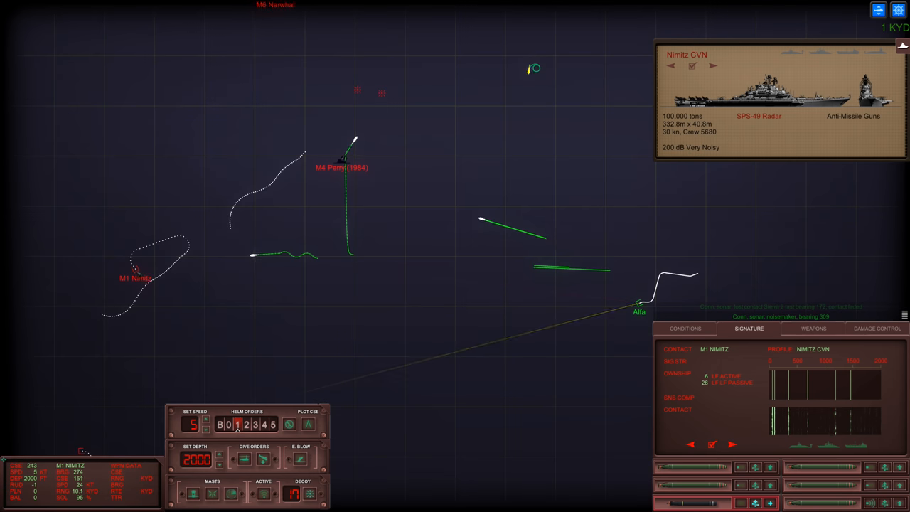
# Step: Fire tubes 1 and 2 at the Nimitz, bearing 266 at 5.3 KYD
pyautogui.click(879, 10)
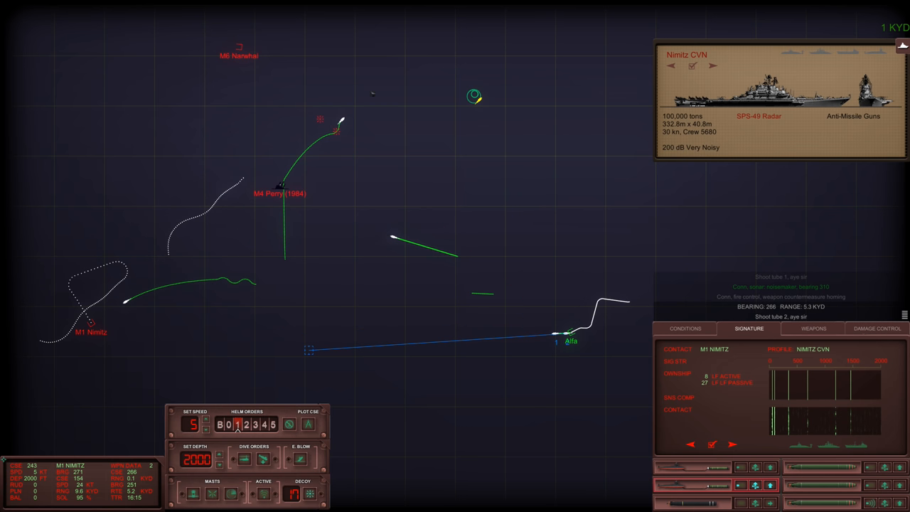
# Step: Fire a USET-80 from tube 4 at the carrier group, bearing 312, 4.9 KYD
pyautogui.click(239, 49)
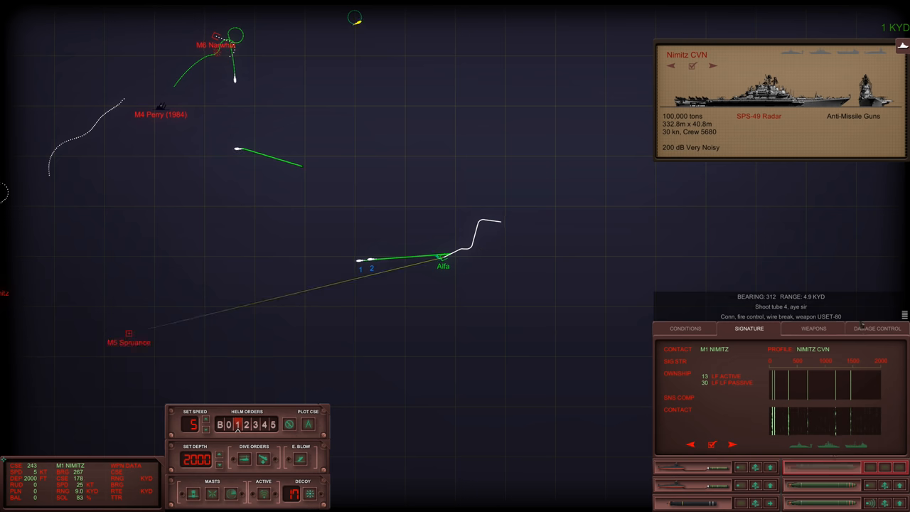
# Step: Show torpedo stocks and wire guidance, then view the conditions panel
pyautogui.click(813, 328)
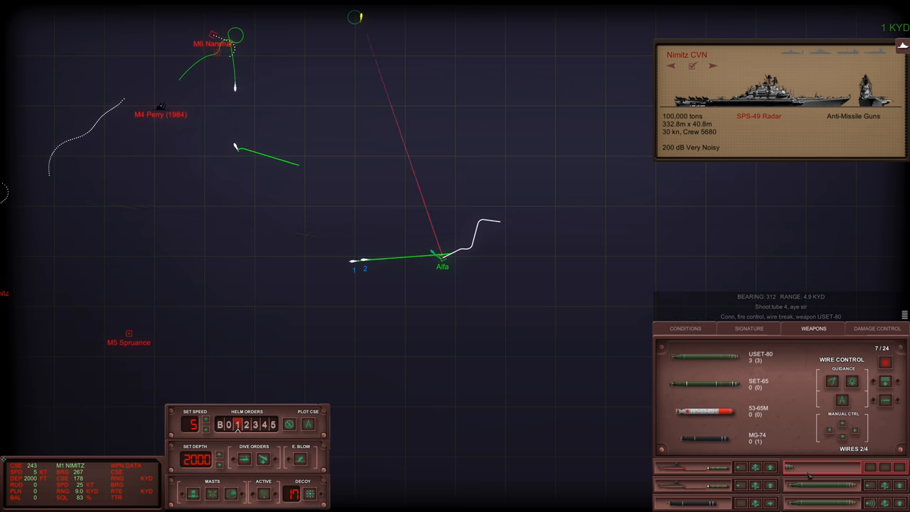
pyautogui.click(685, 328)
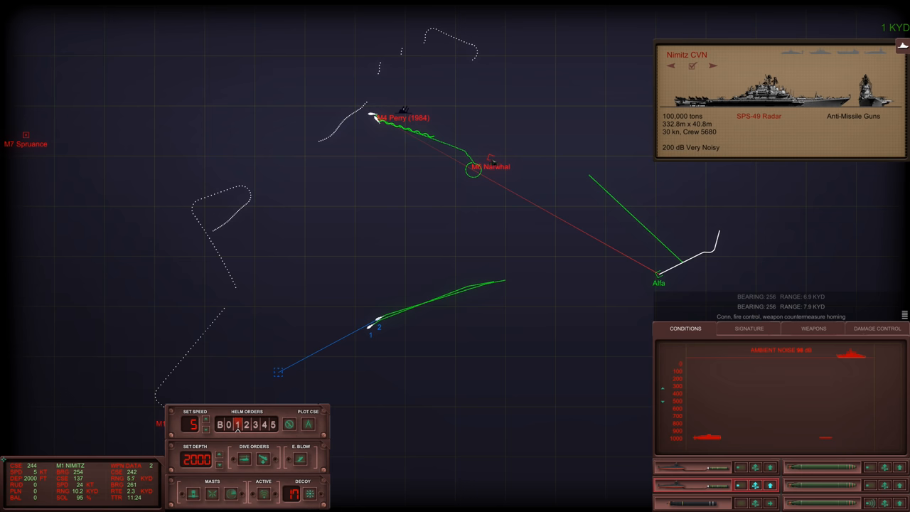
# Step: Select the Narwhal contact to show its SSN specifications while the torpedoes run
pyautogui.click(475, 170)
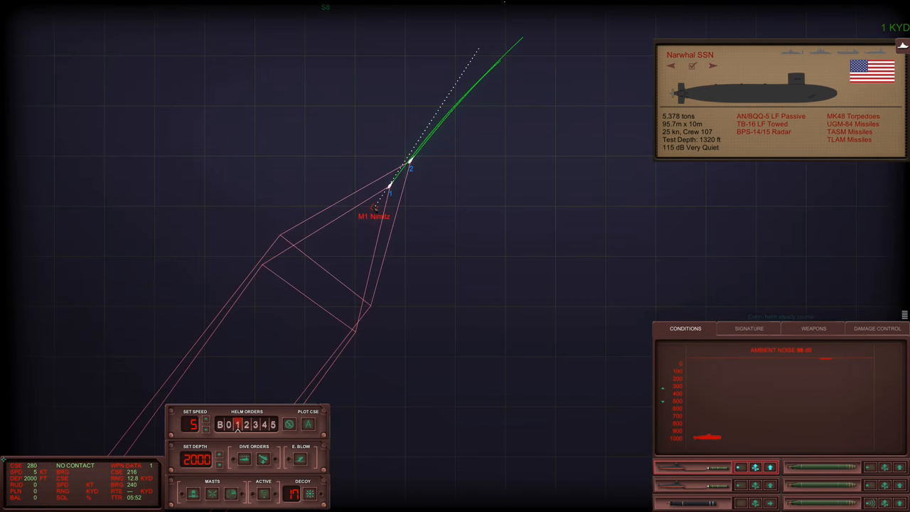
pyautogui.click(374, 217)
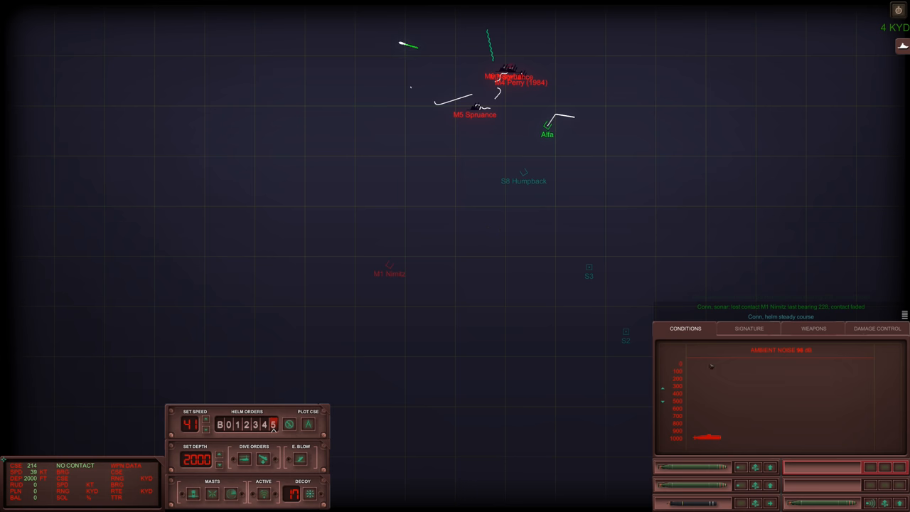
# Step: Check the remaining torpedoes and hull damage, ending on the ambient-noise Conditions readout
pyautogui.click(814, 328)
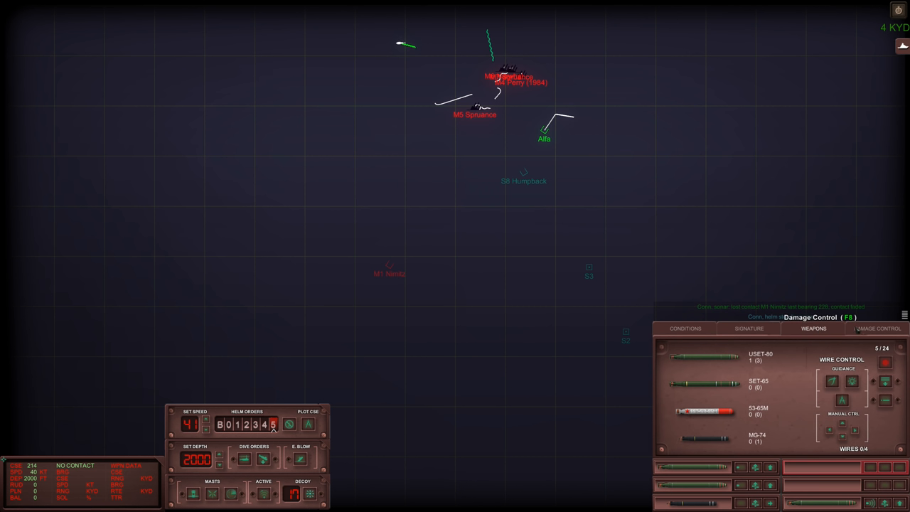
pyautogui.click(878, 328)
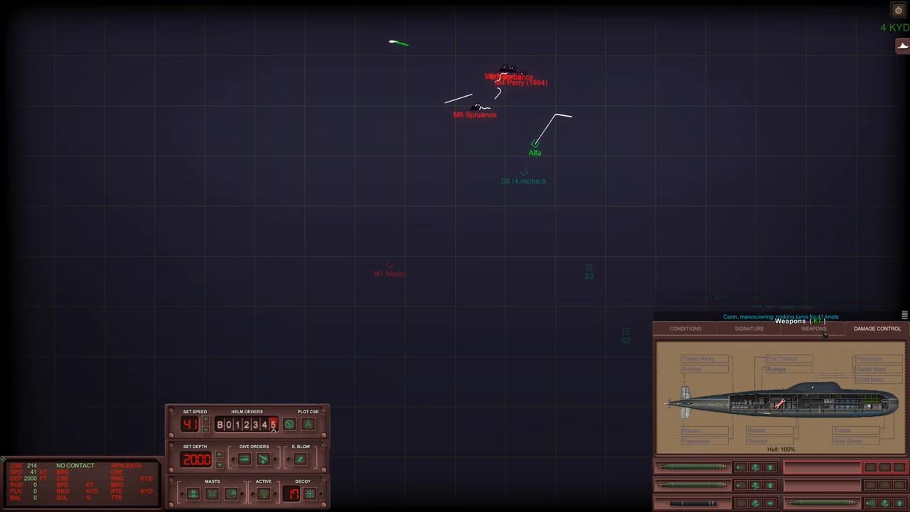
pyautogui.click(813, 327)
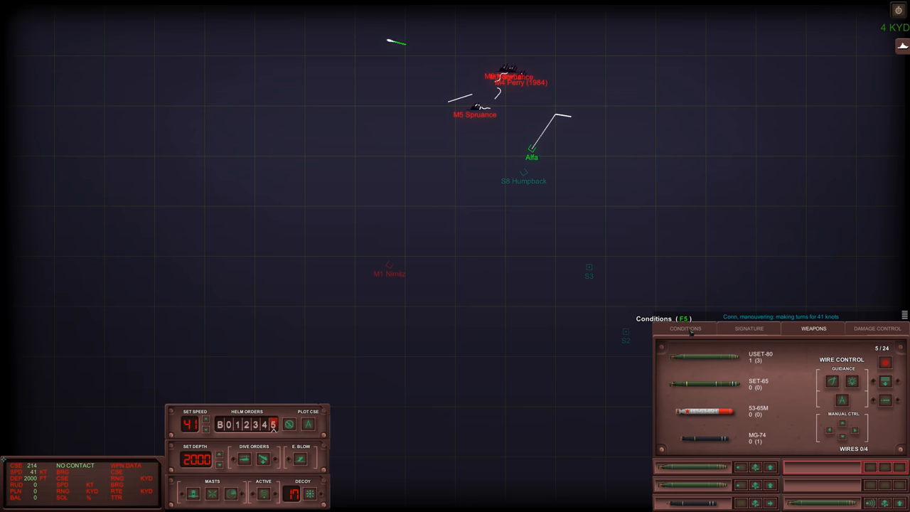
pyautogui.click(684, 328)
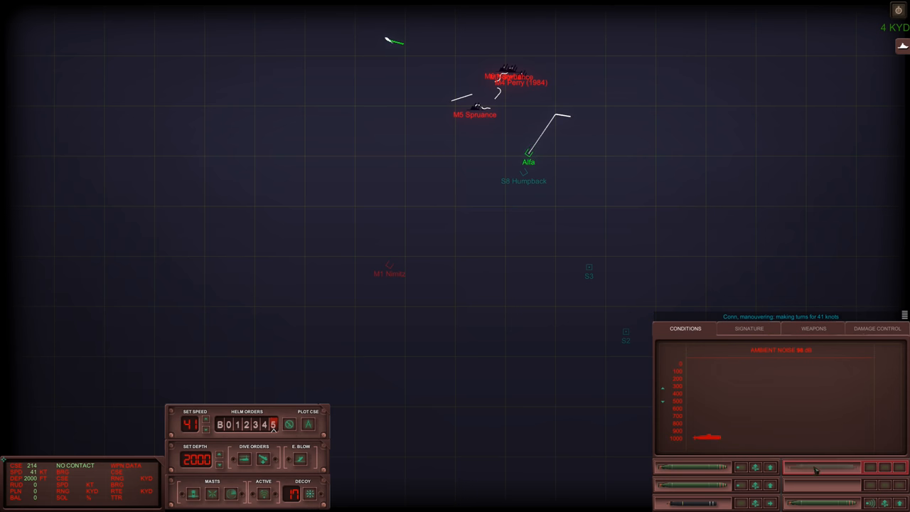
pyautogui.click(876, 328)
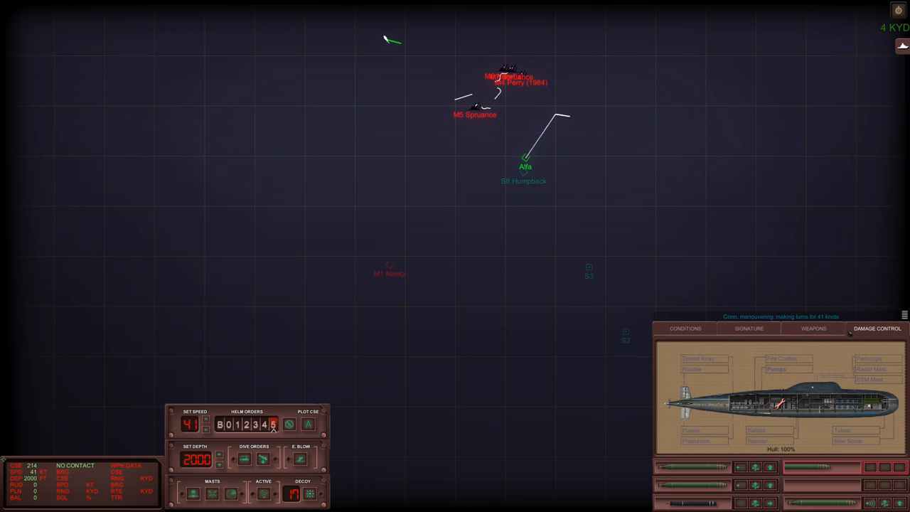
pyautogui.click(685, 328)
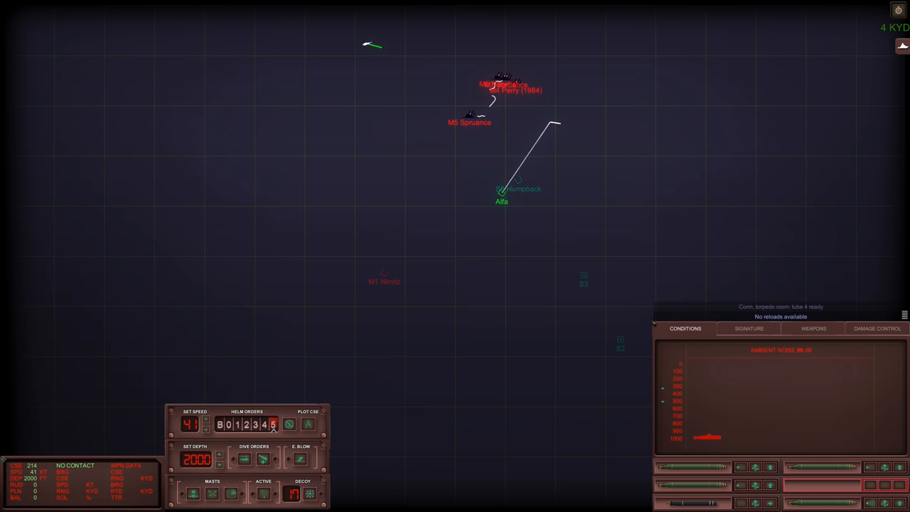
pyautogui.moveTo(813, 328)
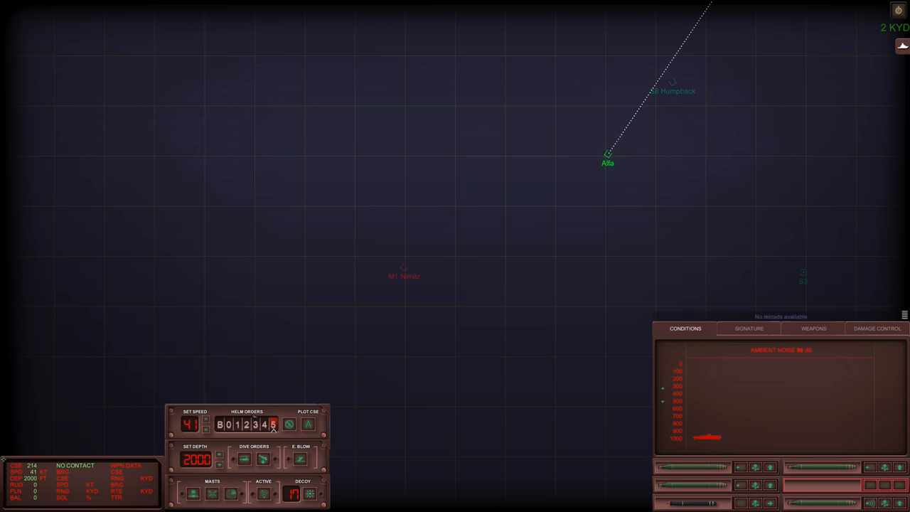
# Step: Plot a course of heading 225, range 11.7 KYD, toward the Nimitz
pyautogui.click(395, 369)
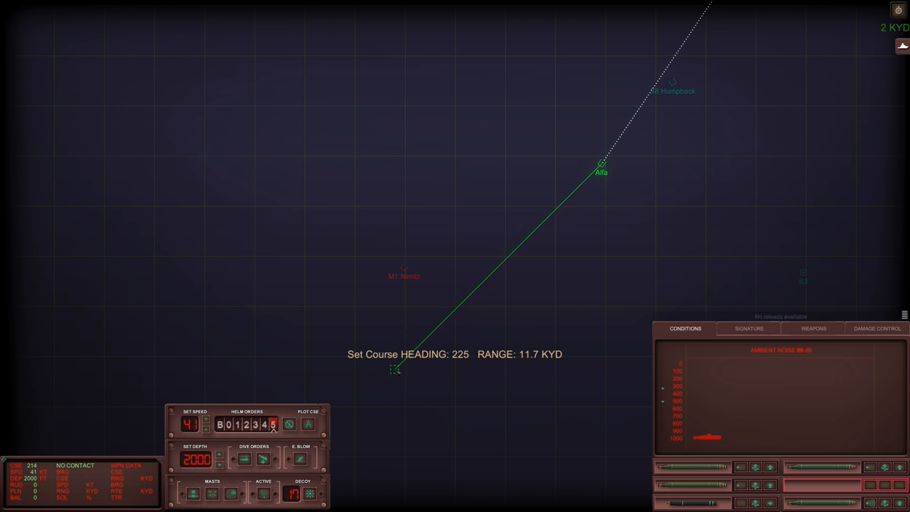
pyautogui.click(396, 369)
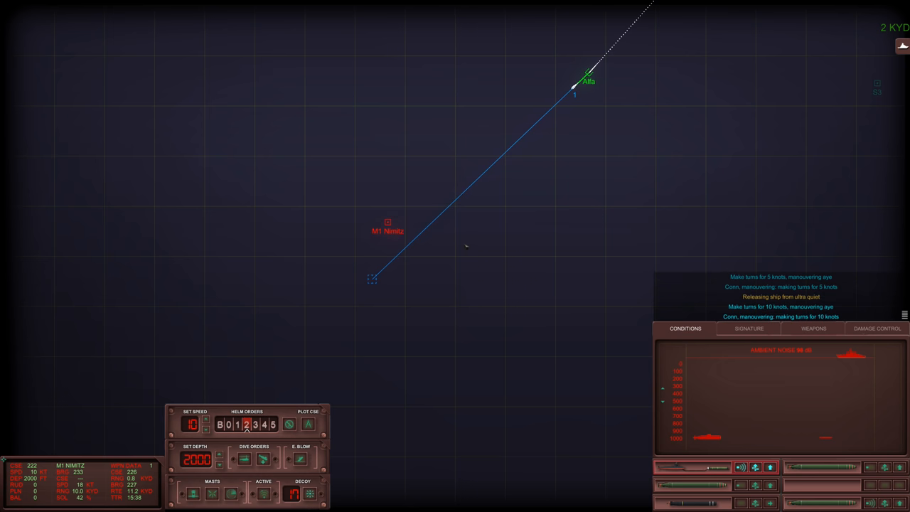
pyautogui.moveTo(363, 299)
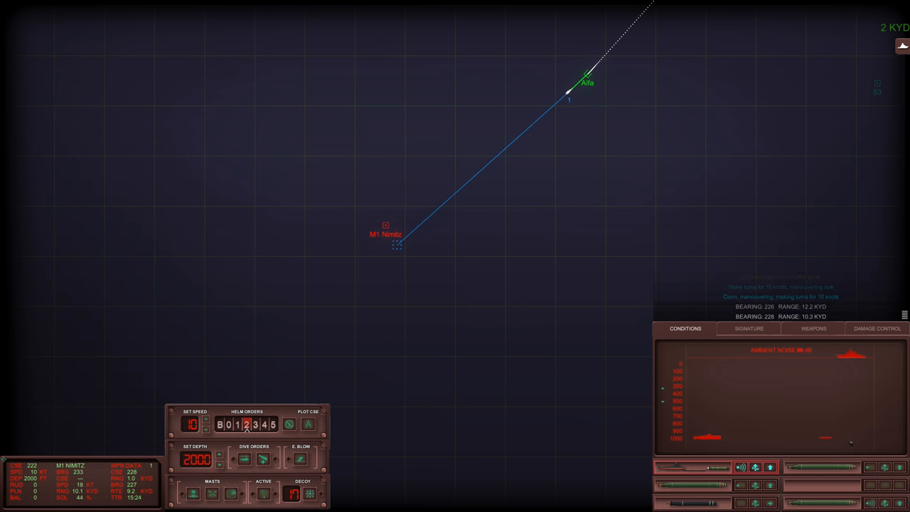
pyautogui.moveTo(580, 290)
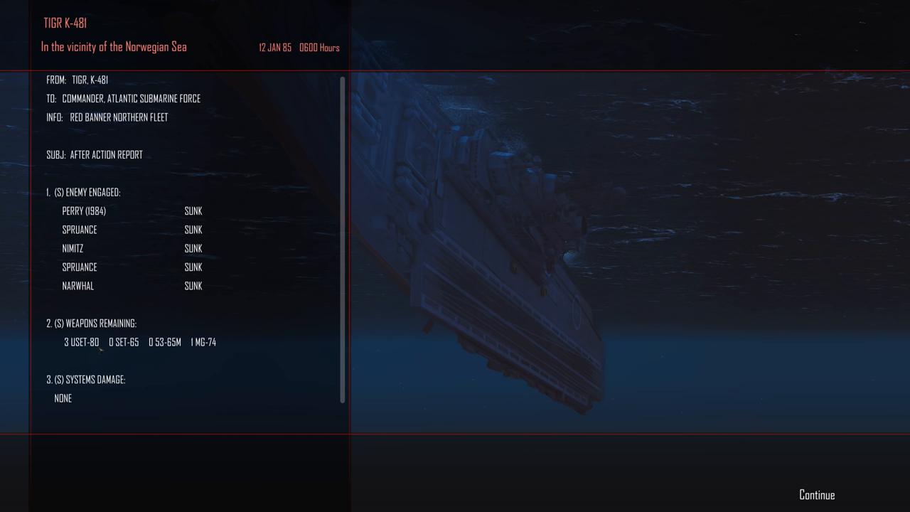
pyautogui.moveTo(220, 306)
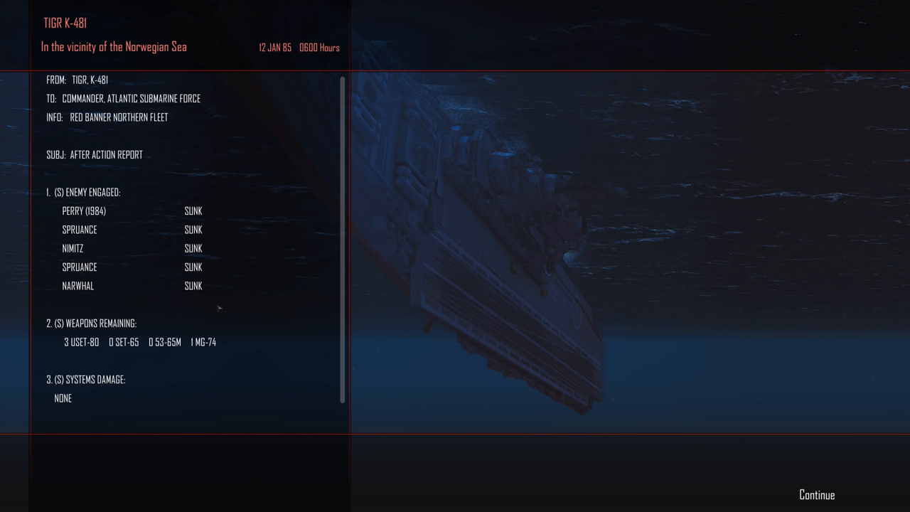
pyautogui.moveTo(441, 286)
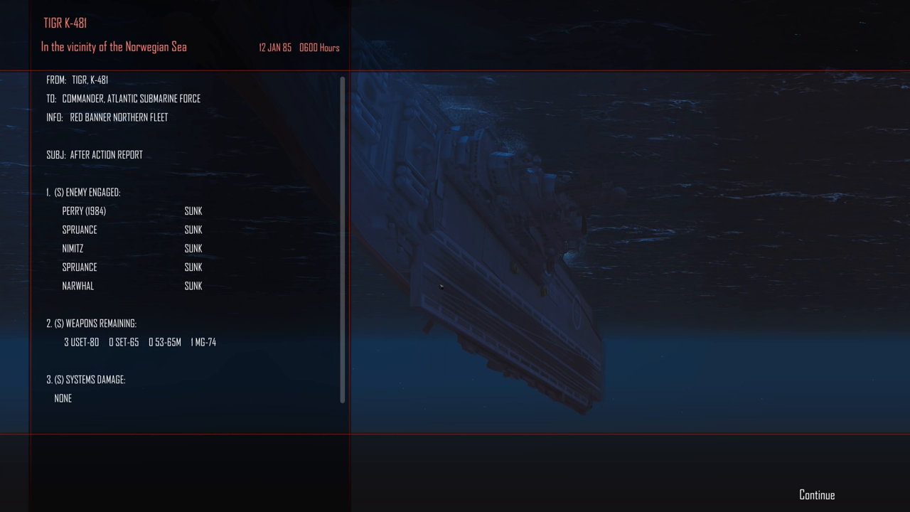
pyautogui.moveTo(813, 500)
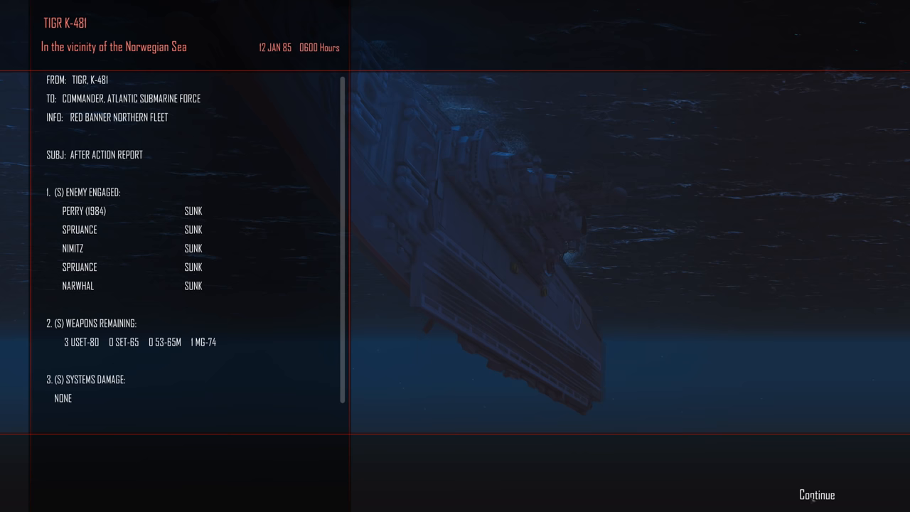
# Step: Continue past the after-action report showing five enemy ships sunk
pyautogui.click(815, 494)
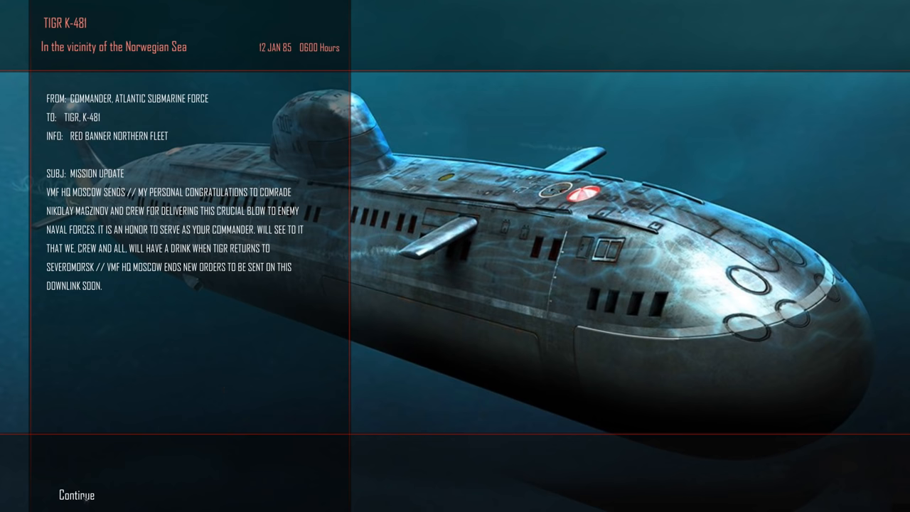
# Step: Continue past headquarters' congratulations to reach the new mission orders
pyautogui.click(75, 495)
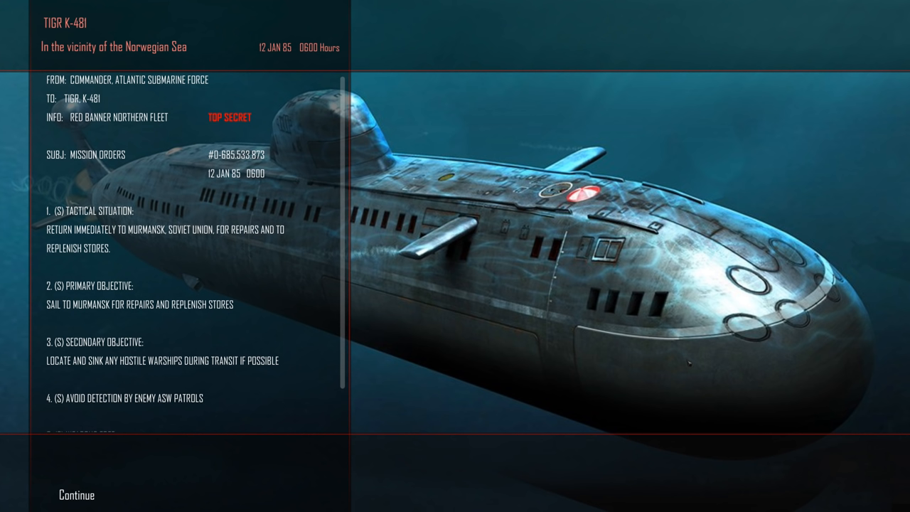
pyautogui.moveTo(683, 366)
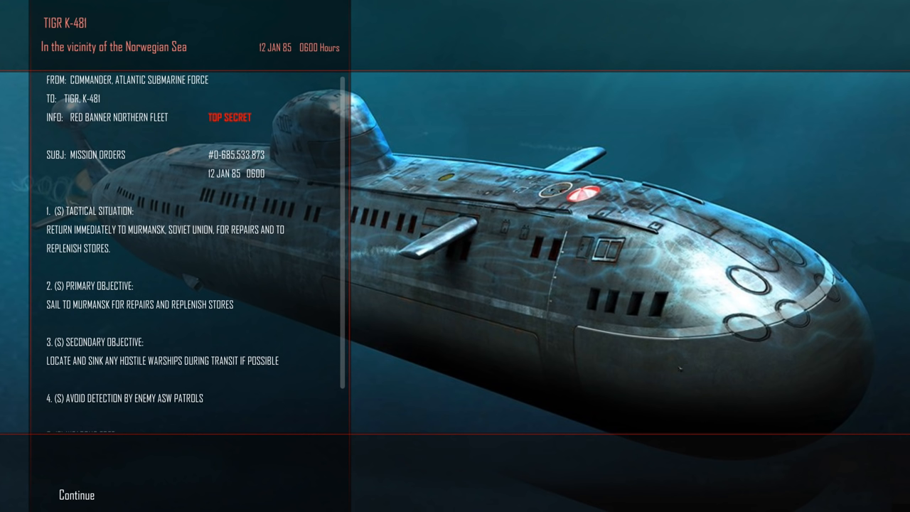